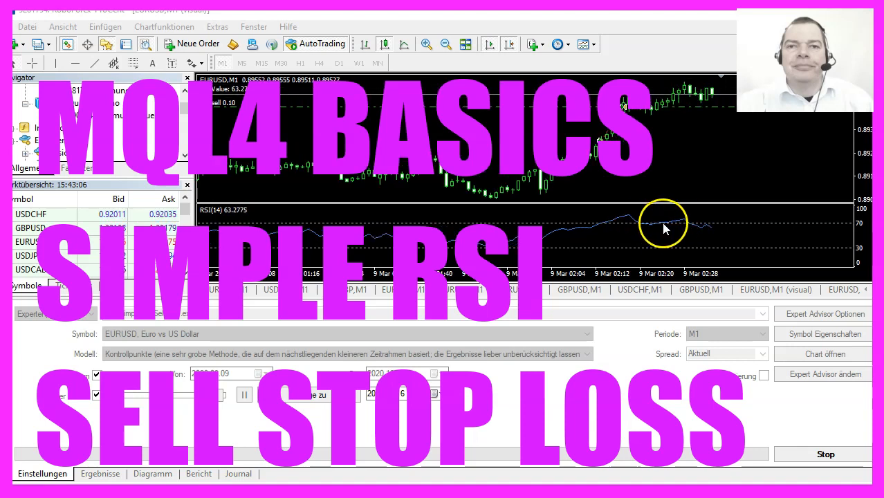
mouse_move(725, 252)
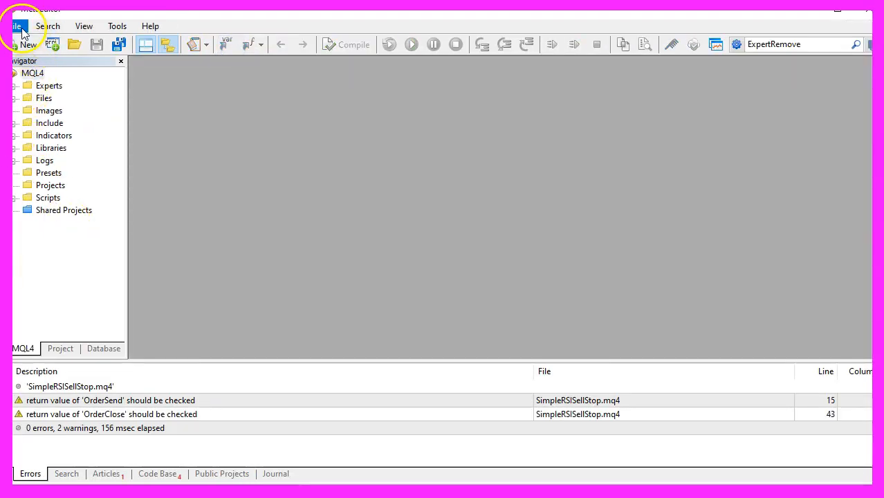
Step: Create the Expert Advisor Experts\Basics\SimpleRSISellStop from the wizard template
left_click(28, 42)
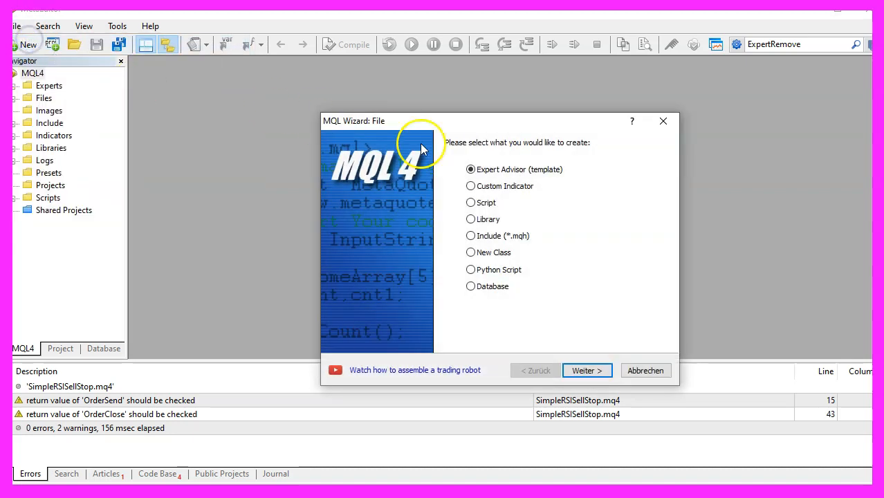
mouse_move(559, 188)
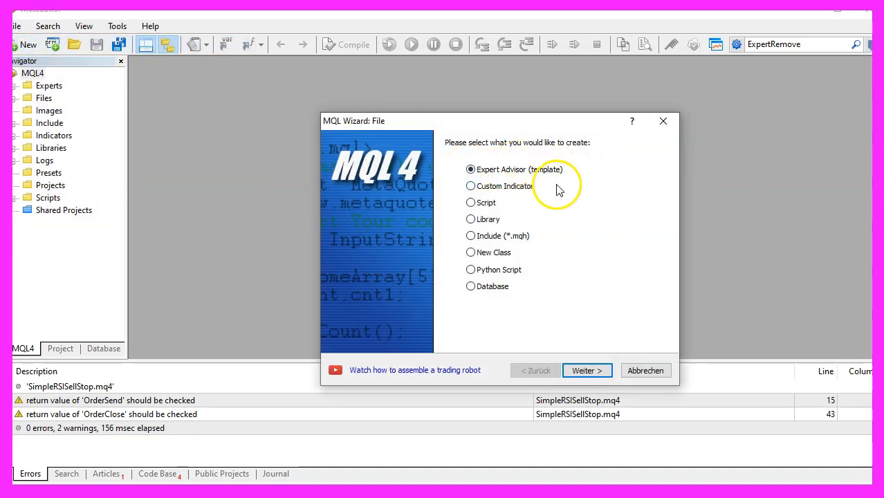
left_click(587, 371)
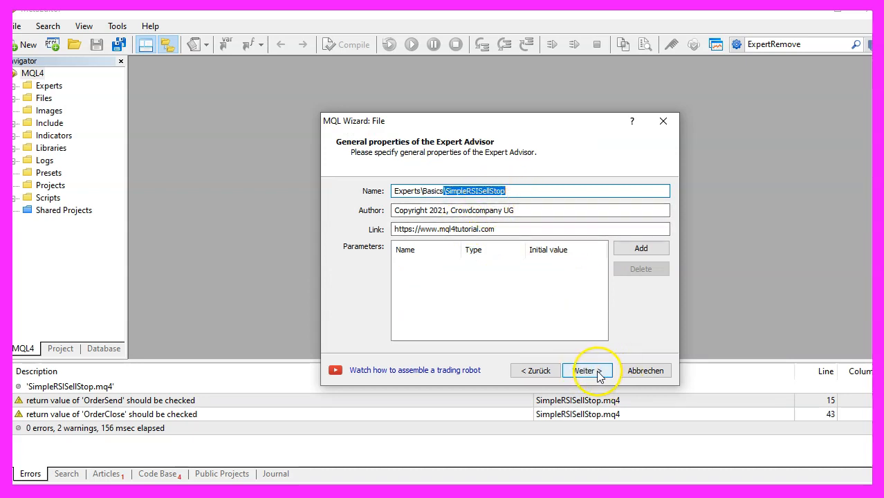
left_click(584, 371)
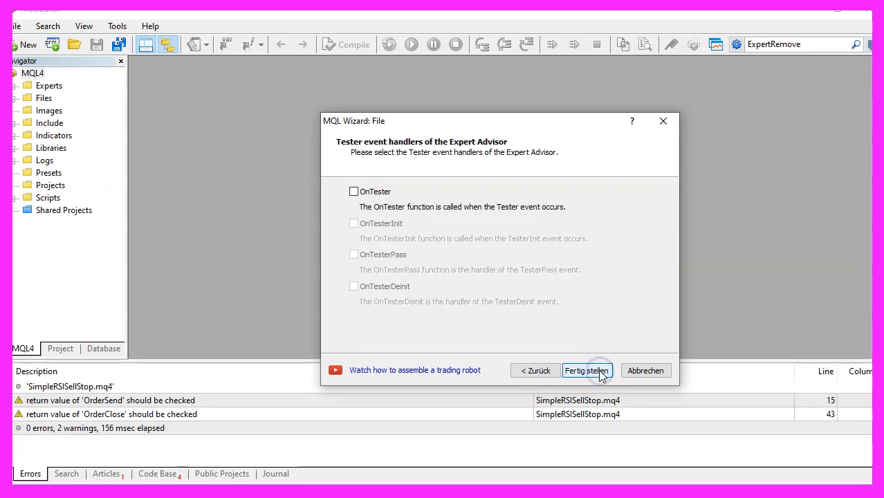
left_click(586, 370)
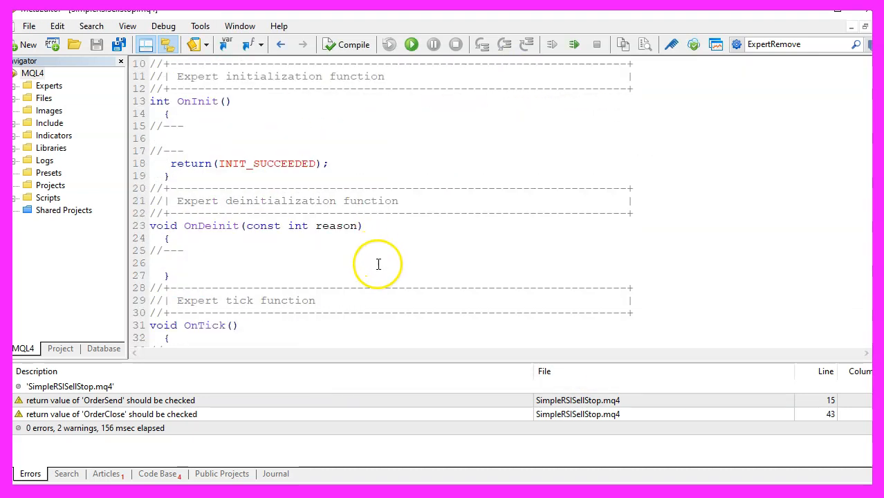
Step: Remove the template code except OnTick and declare an empty string signal variable
key("ctrl+a")
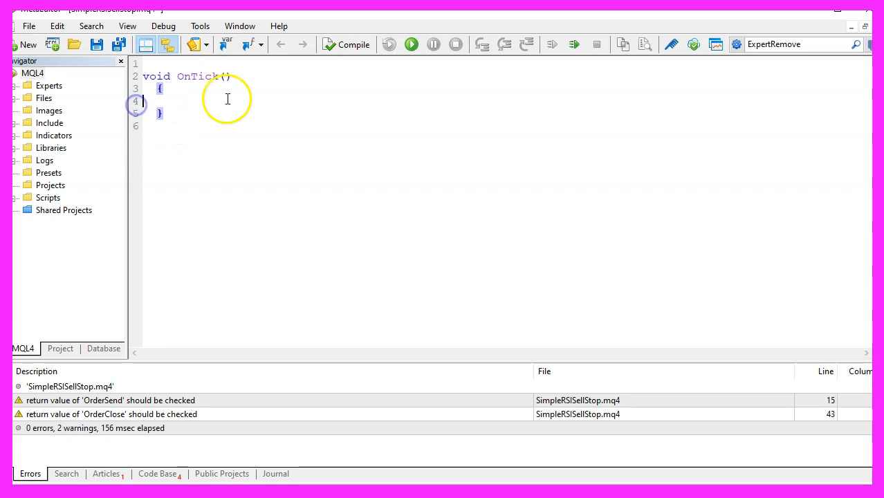
type("// create a string variable for the signal")
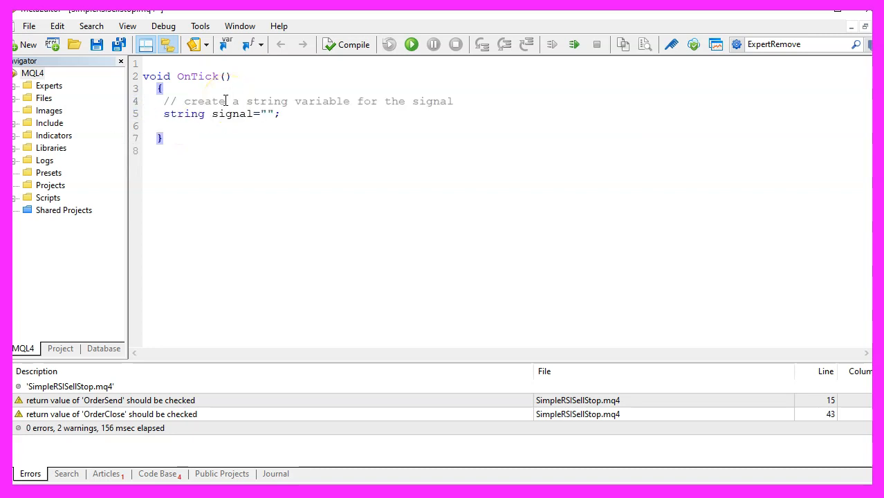
double_click(232, 113)
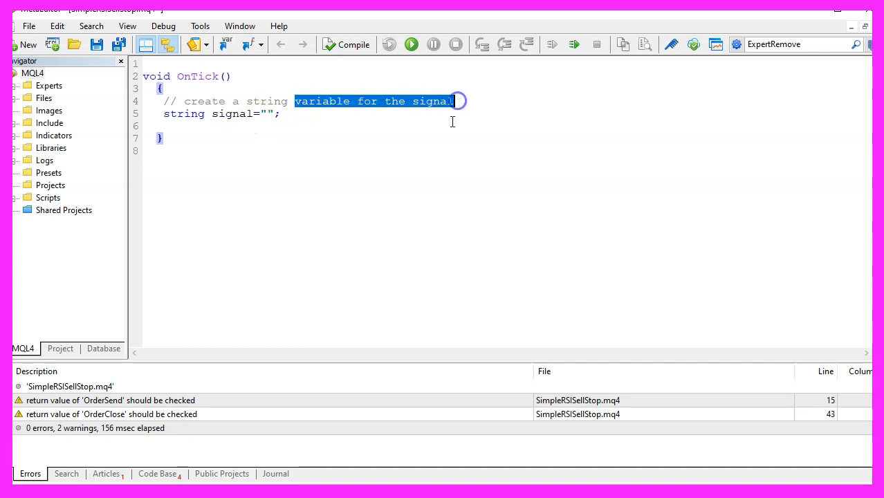
Step: Calculate RSIValue with iRSI over 14 periods on PRICE_CLOSE for the current symbol
type("// calculate the RSI value")
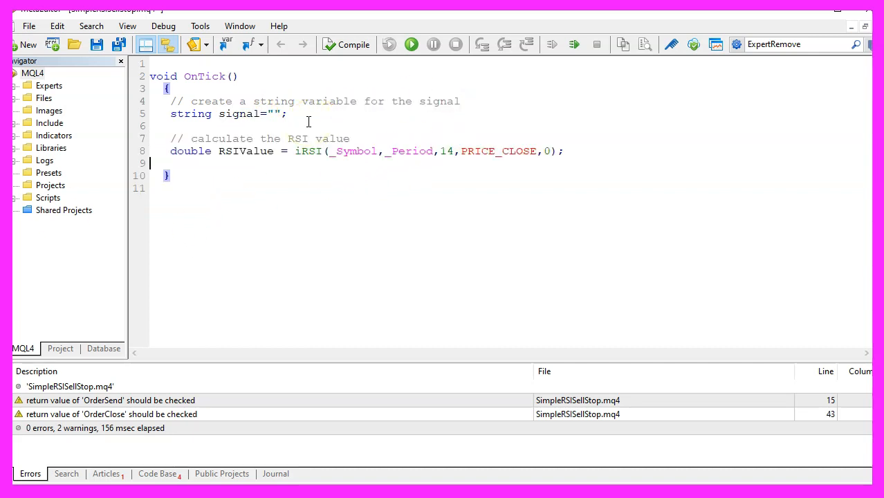
double_click(246, 150)
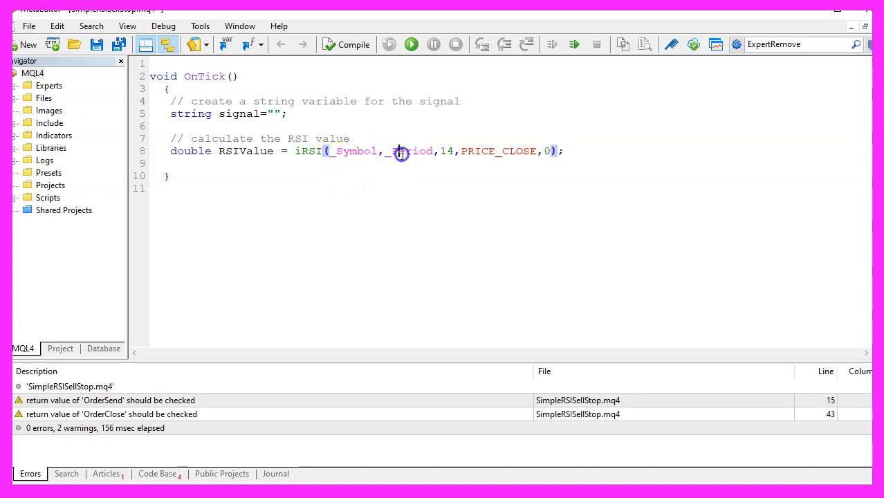
double_click(411, 151)
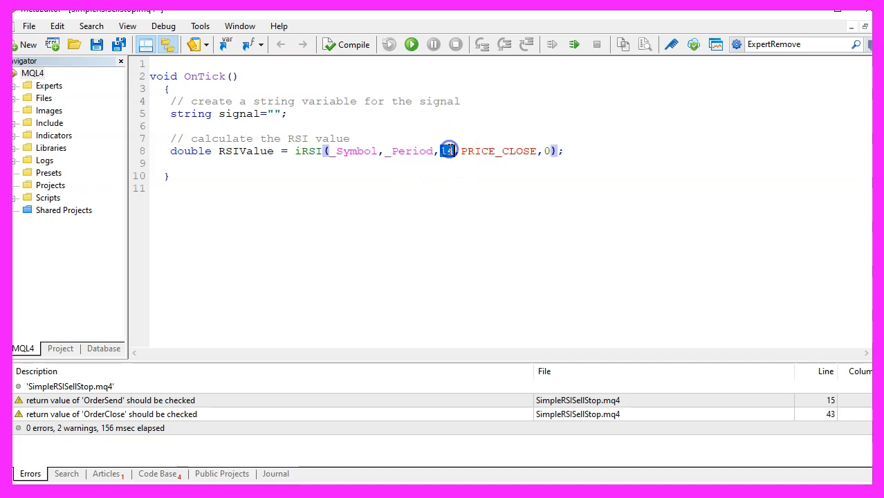
mouse_move(448, 163)
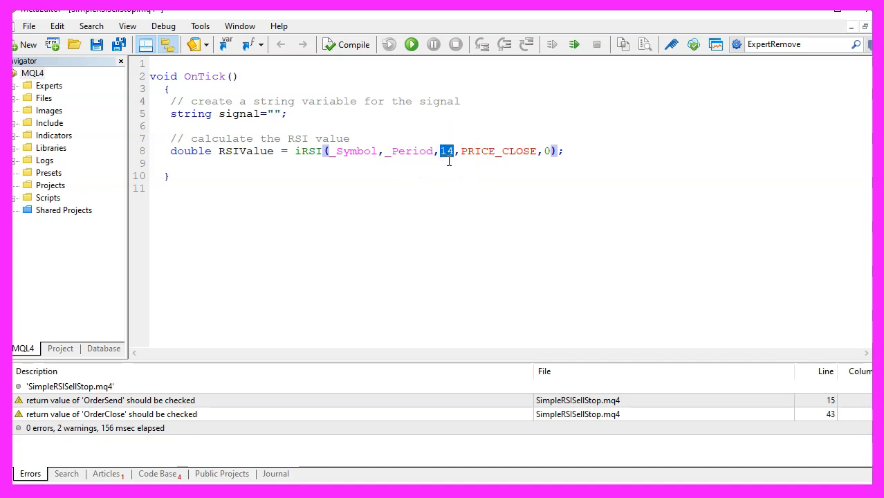
double_click(498, 150)
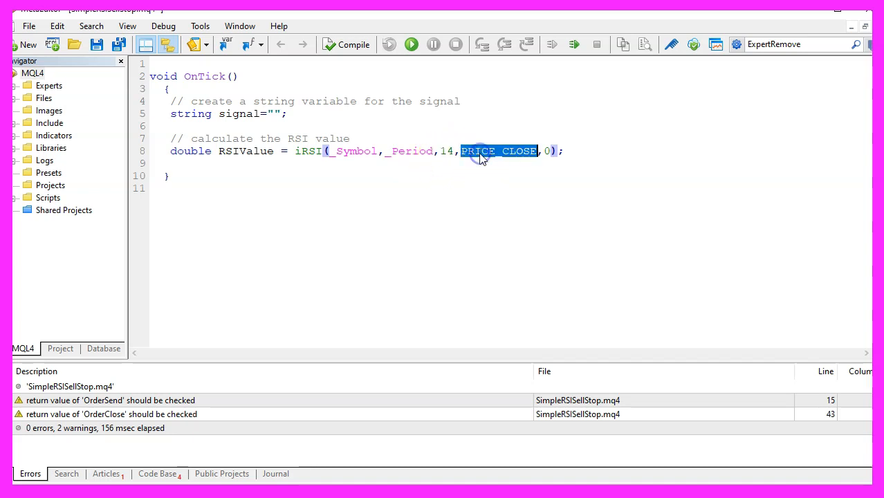
mouse_move(396, 163)
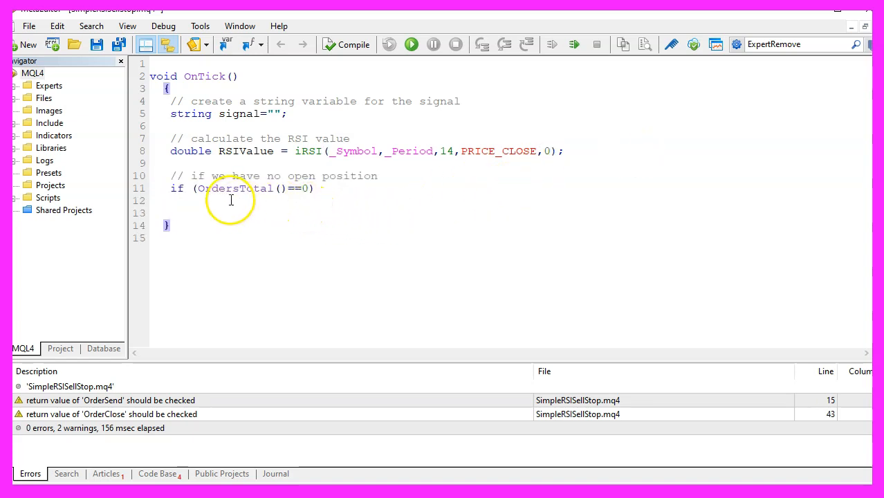
Step: When OrdersTotal()==0 and RSIValue>70, send a 0.10-lot sell with 150-point stop
double_click(238, 188)
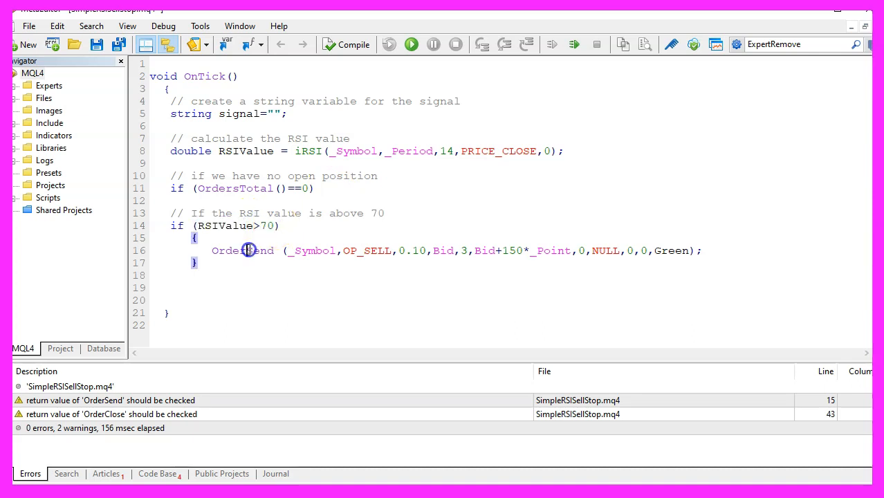
double_click(243, 250)
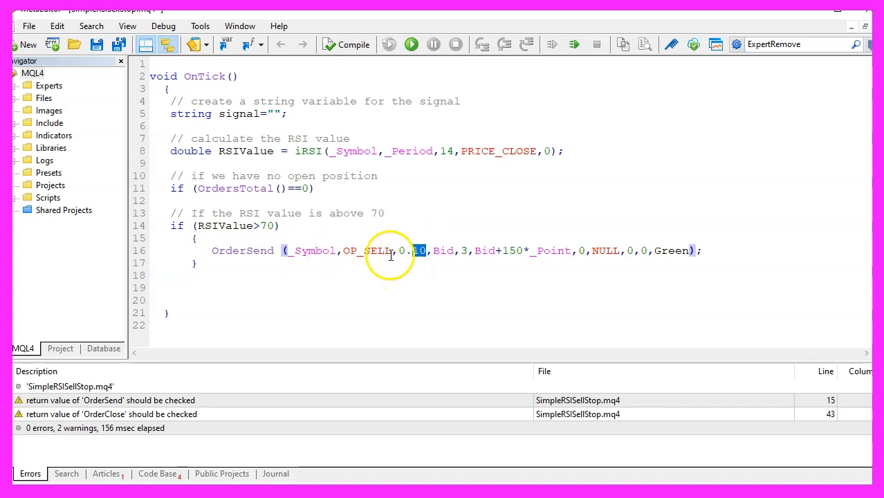
double_click(352, 250)
type("CheckRSISellStop(RSIValue);")
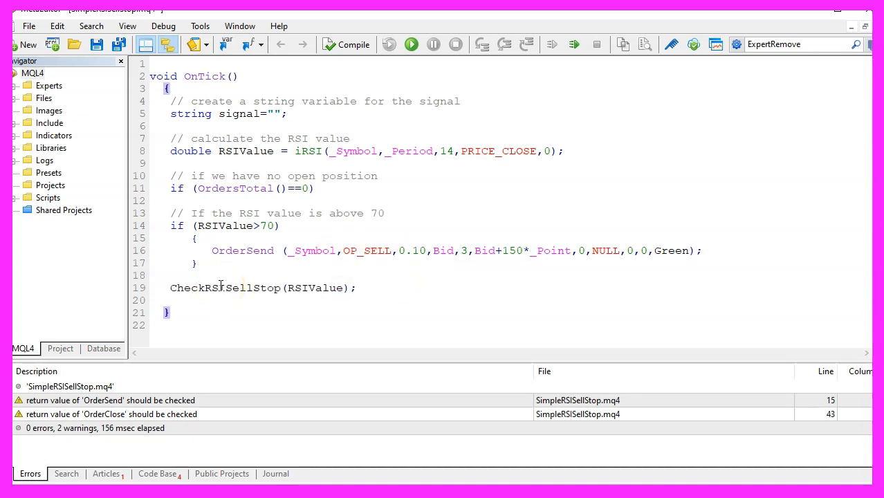
Step: Call CheckRSISellStop(RSIValue) after the order logic in OnTick
double_click(225, 288)
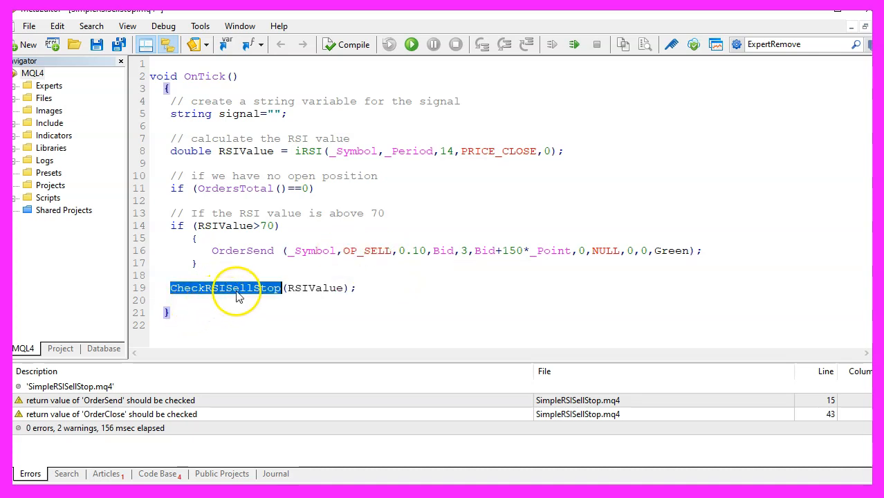
left_click(293, 288)
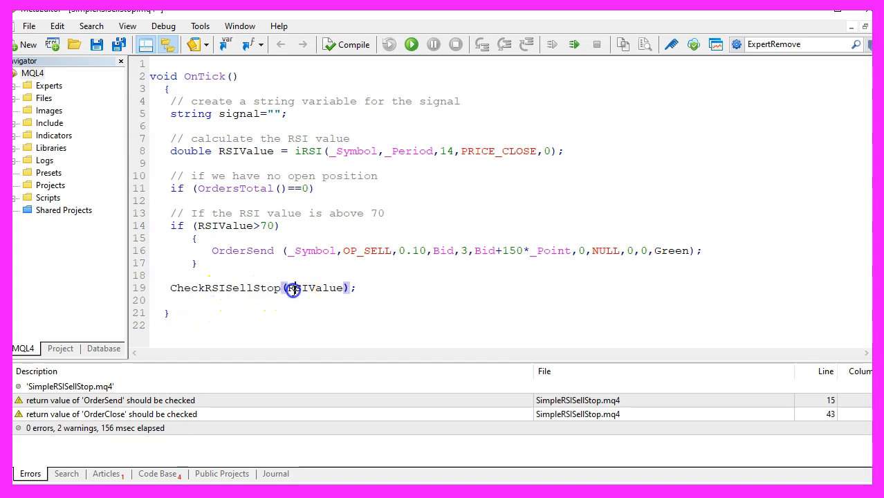
double_click(314, 287)
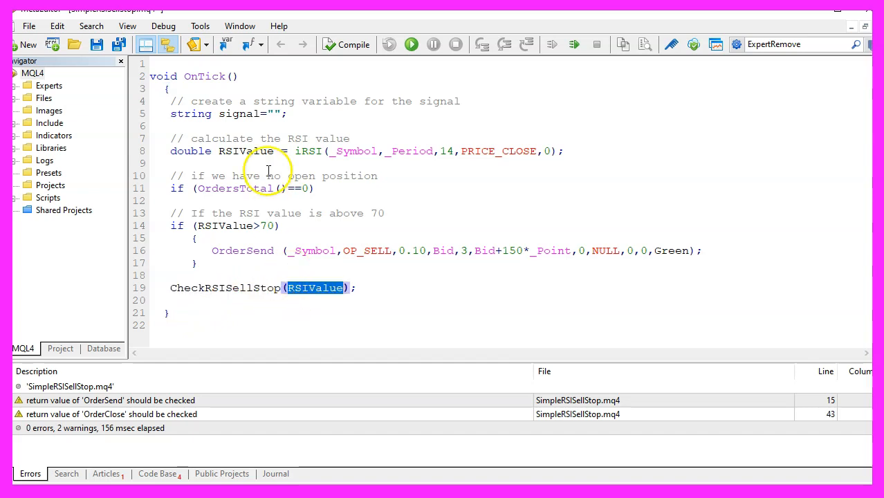
double_click(316, 288)
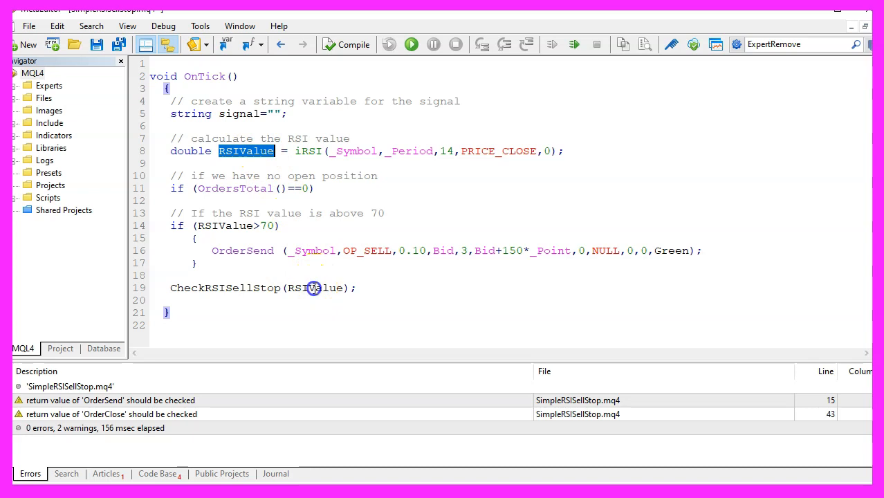
double_click(226, 288)
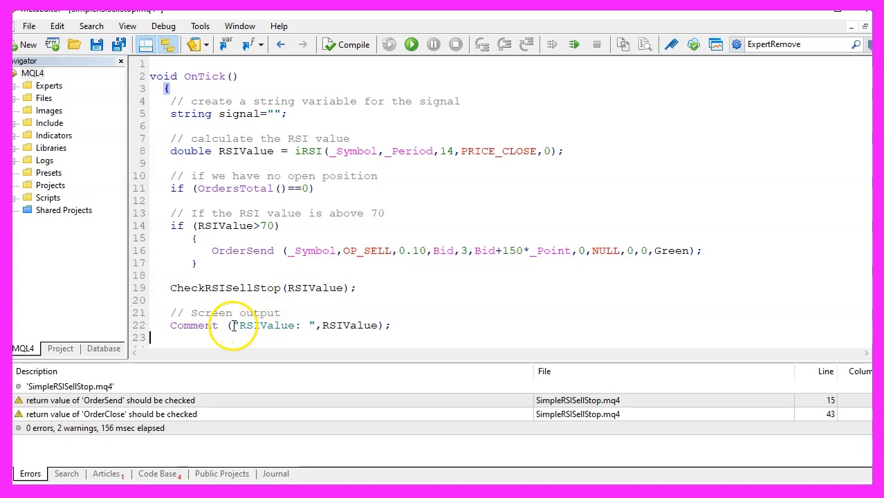
Step: Add Comment("RSIValue: ",RSIValue); as screen output at the end of OnTick
left_click_drag(230, 325, 385, 325)
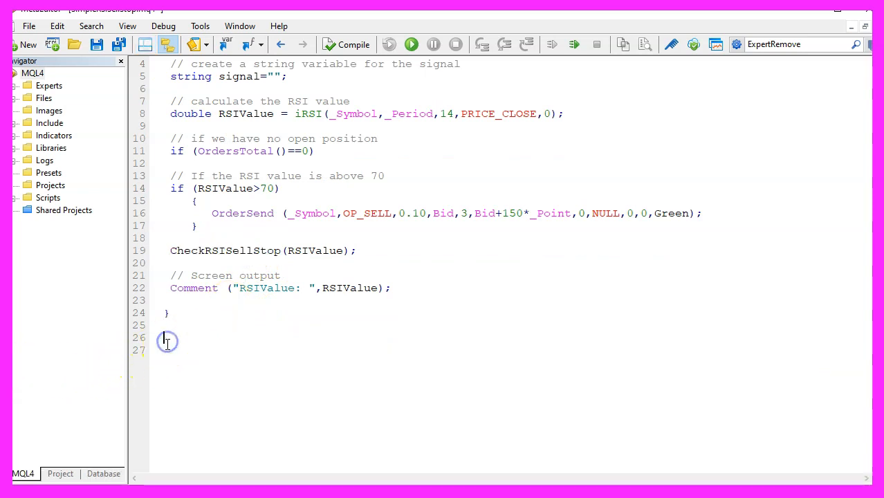
Step: Define void CheckRSISellStop(double RSIValue) looping through orders, selecting each and checking its symbol
type("void CheckRSISellStop(double RSIValue)")
type("{")
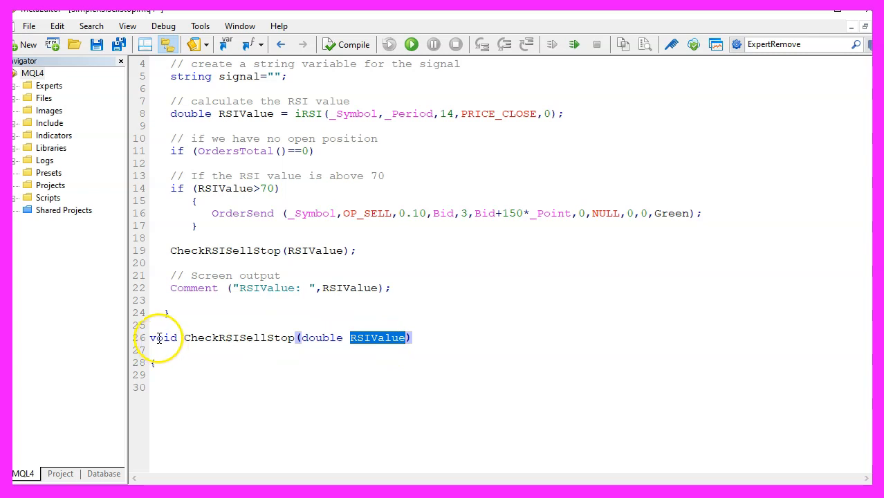
double_click(164, 337)
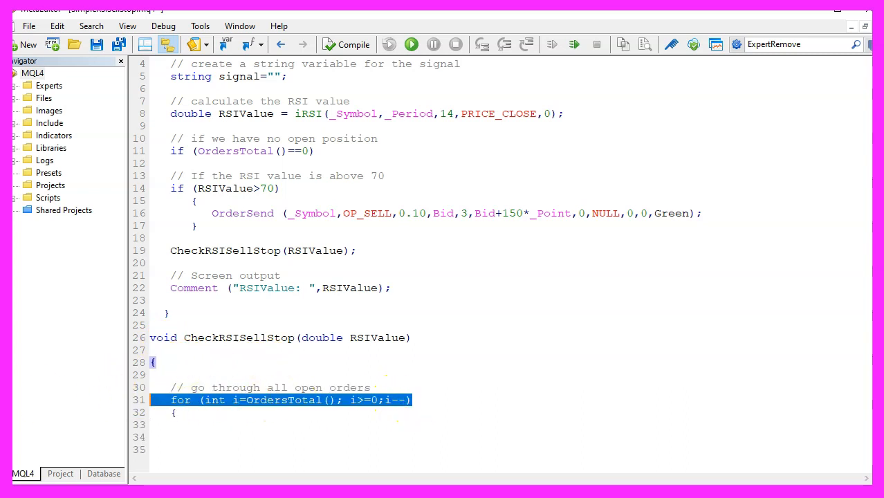
type("// select a trade")
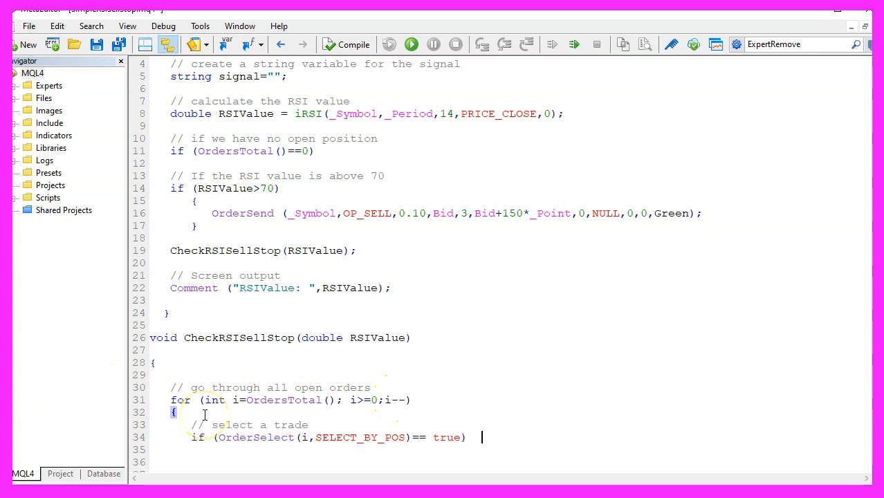
double_click(254, 437)
type("if (OrderSymbol()==_Symbol)")
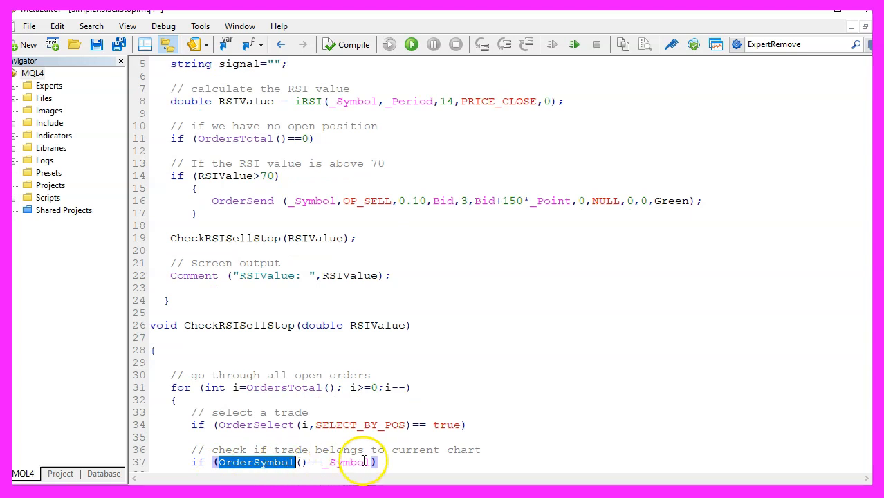
double_click(352, 462)
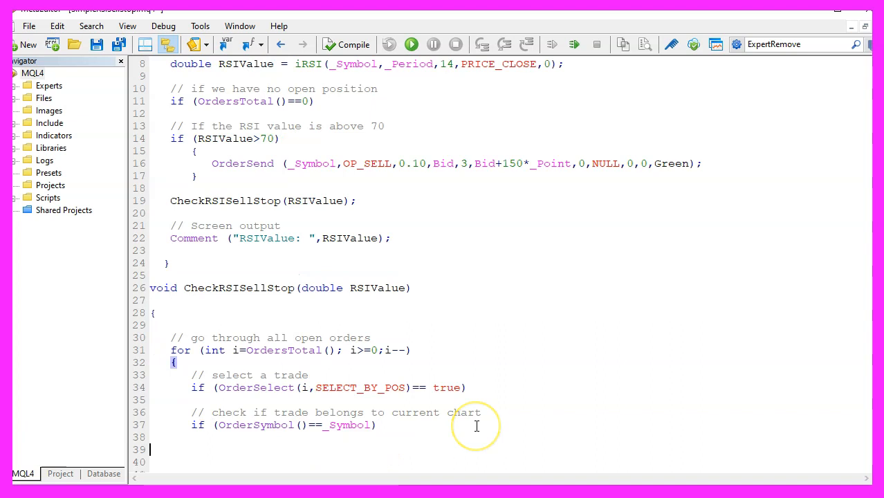
Step: Close OP_SELL trades with OrderClose at the Ask price once RSIValue drops below 30
type("if (OrderType()==OP_SELL)")
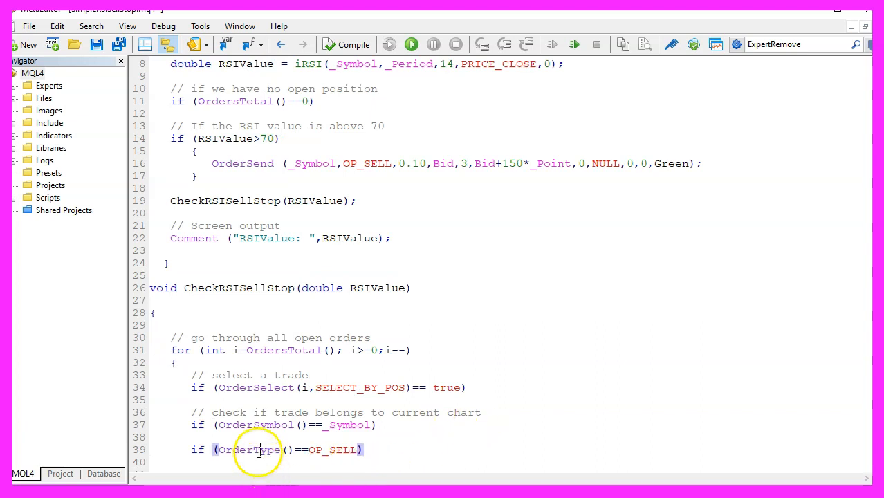
double_click(246, 450)
type("if (RSIValue<30)")
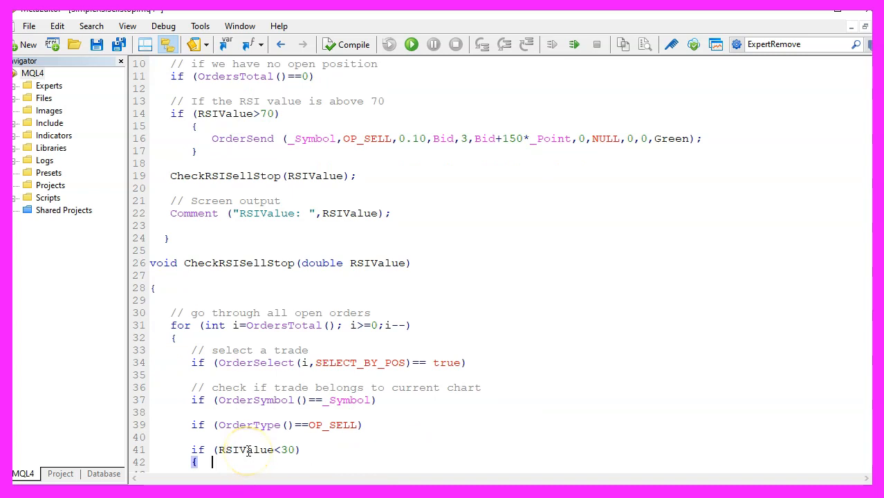
double_click(246, 450)
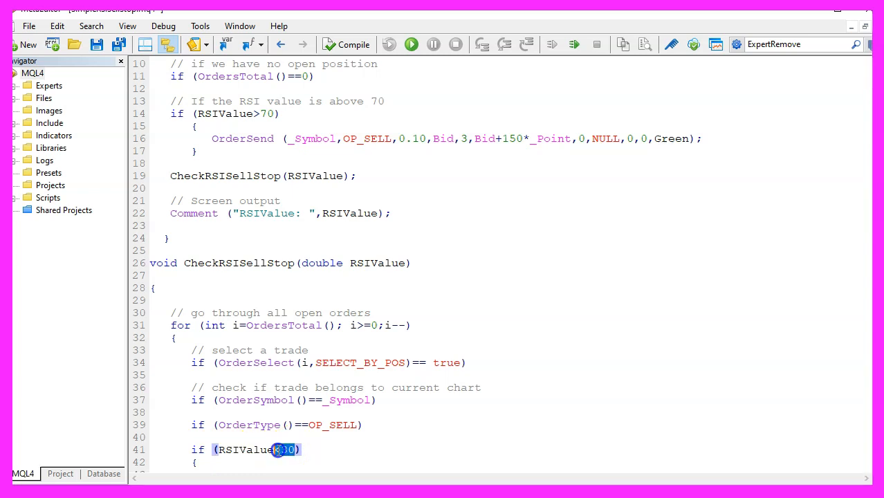
double_click(285, 449)
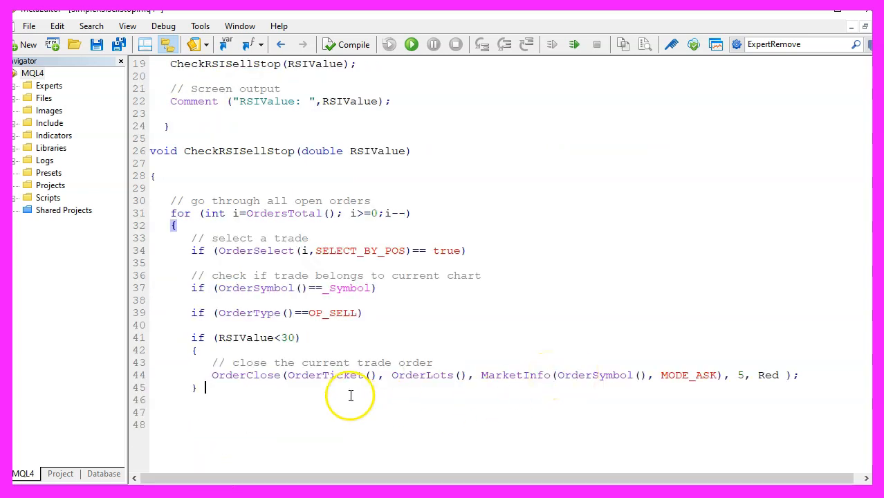
double_click(325, 375)
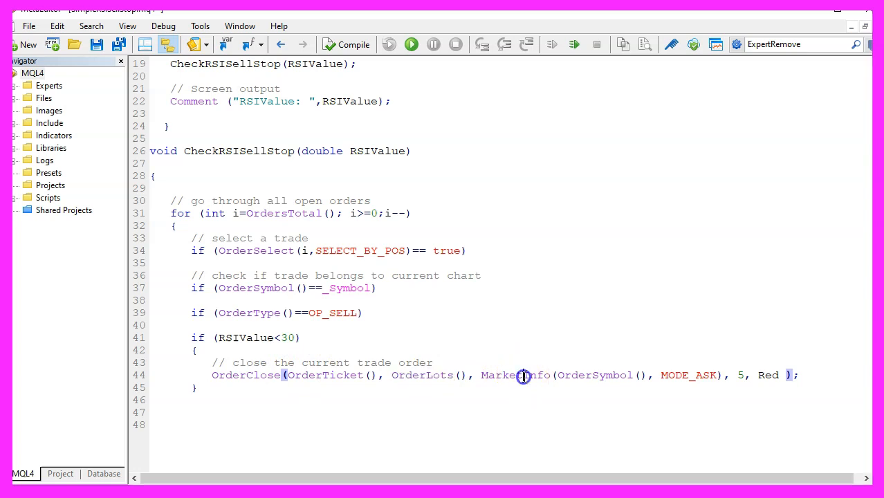
double_click(512, 375)
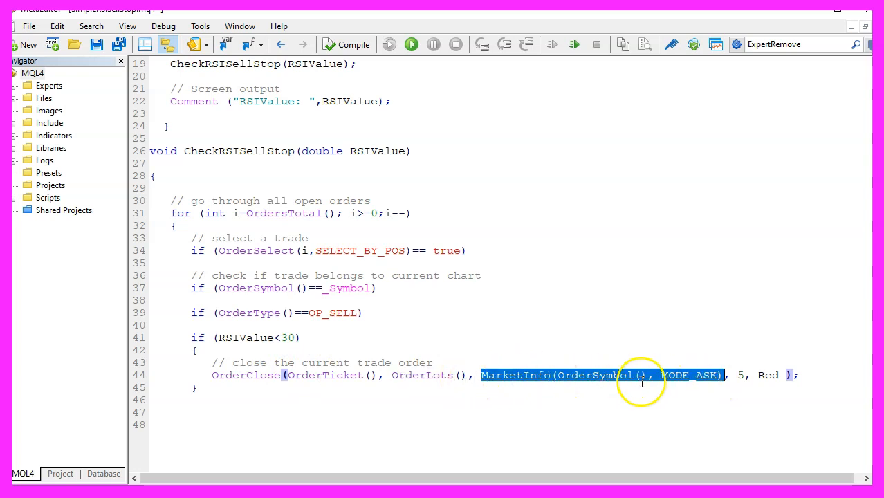
left_click(740, 375)
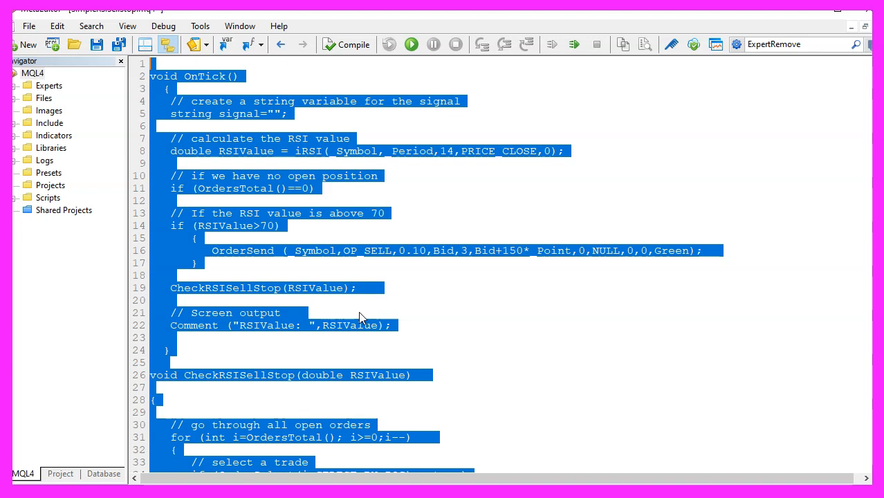
mouse_move(348, 319)
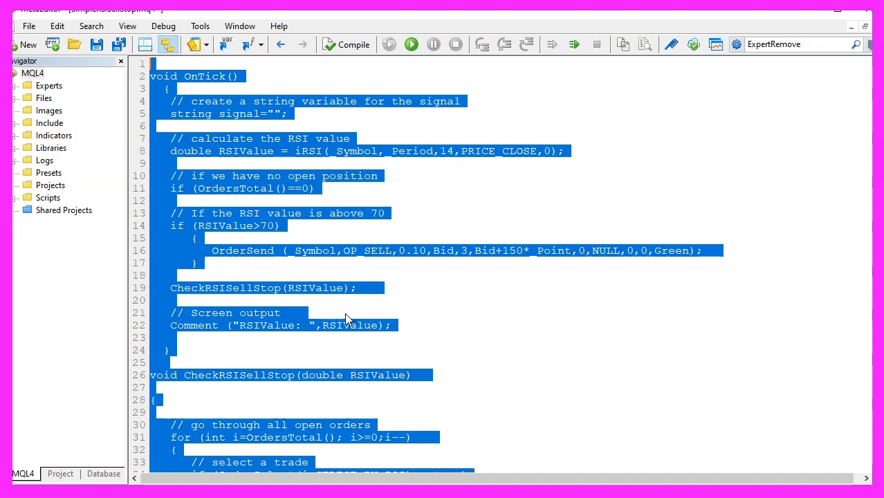
Step: Compile SimpleRSISellStop with 0 errors and 2 warnings, then switch to the trading terminal
left_click(349, 45)
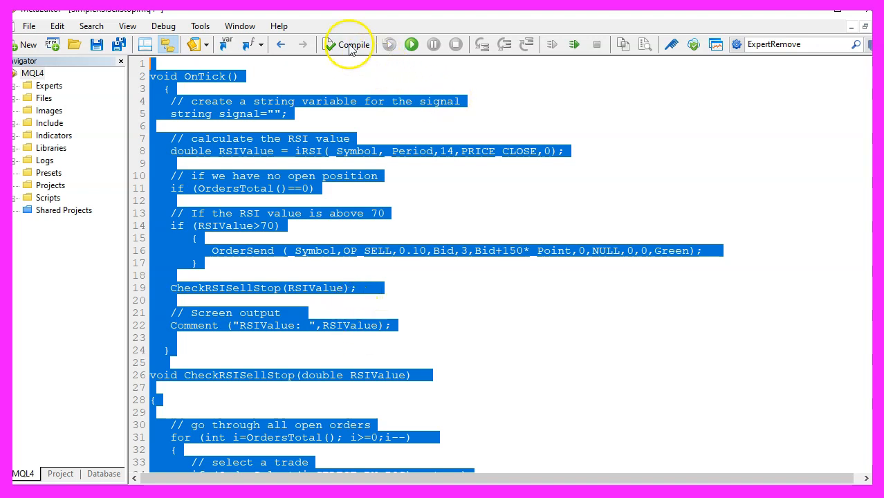
mouse_move(349, 45)
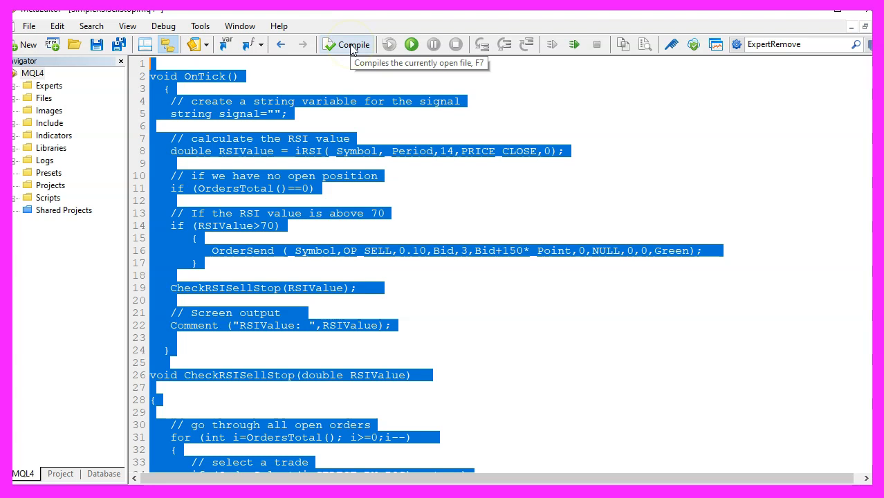
left_click(349, 44)
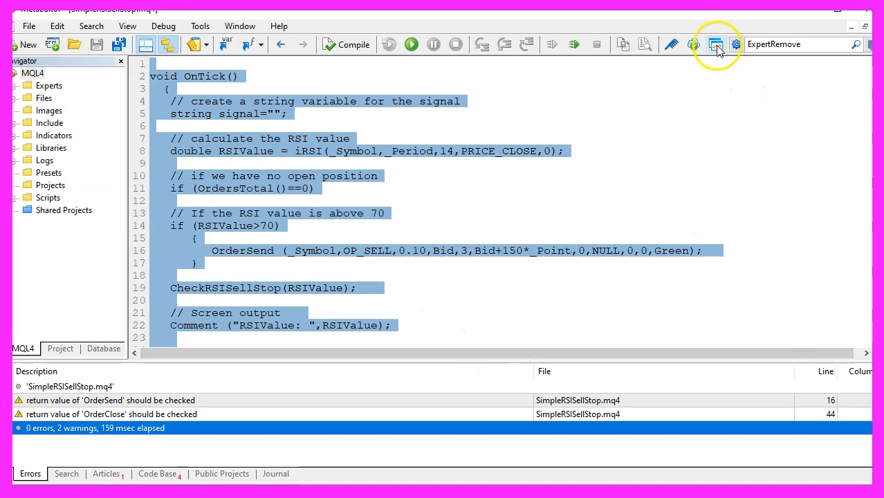
mouse_move(716, 45)
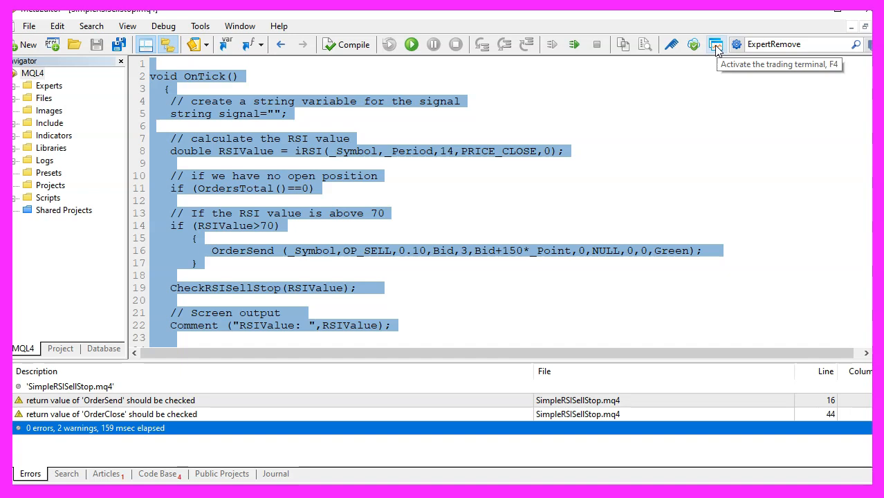
left_click(716, 45)
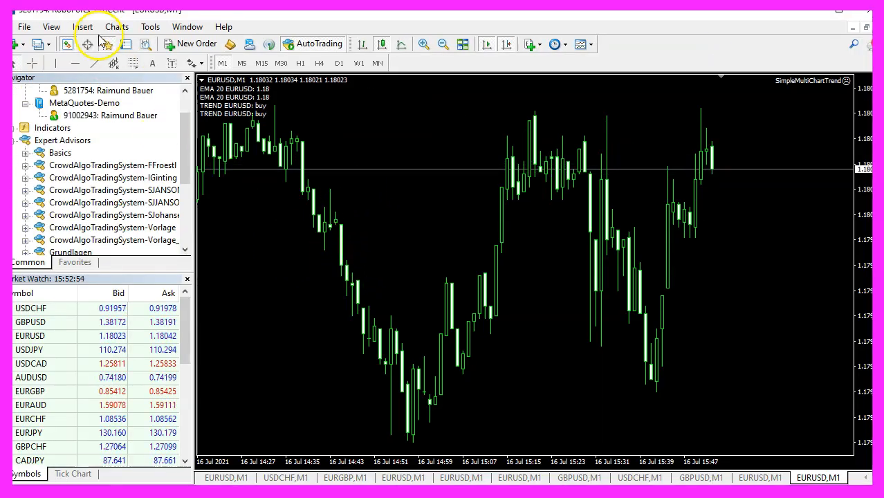
Step: Add the Relative Strength Index oscillator with period 14 to the EURUSD M1 chart
left_click(83, 26)
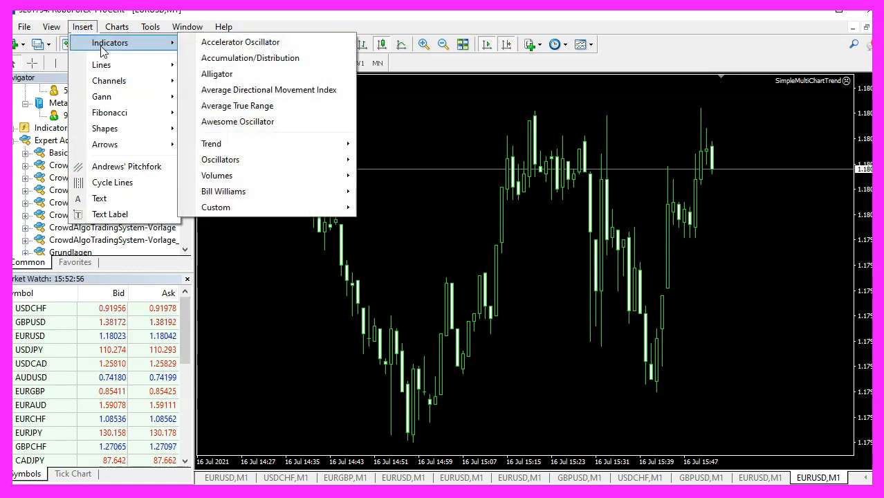
mouse_move(256, 159)
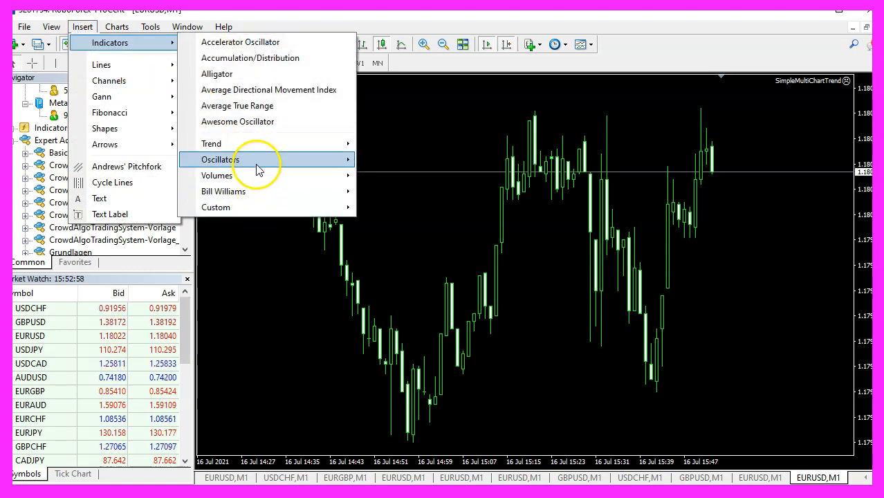
left_click(220, 160)
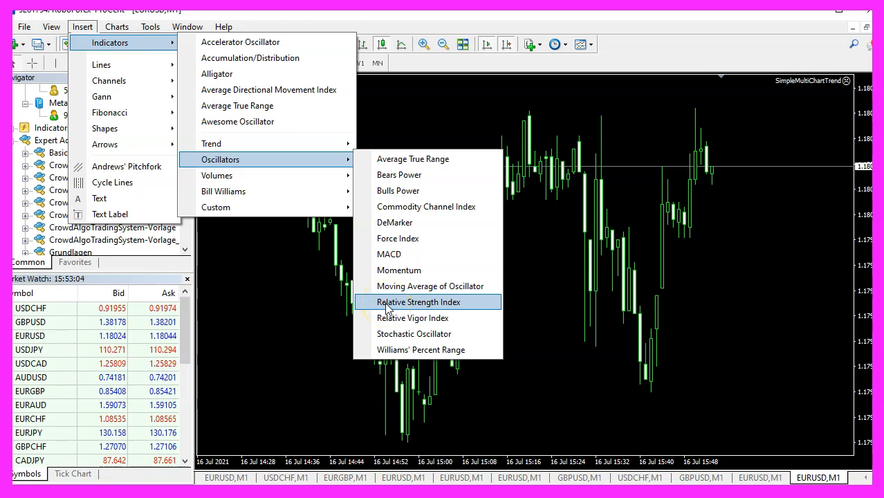
left_click(418, 301)
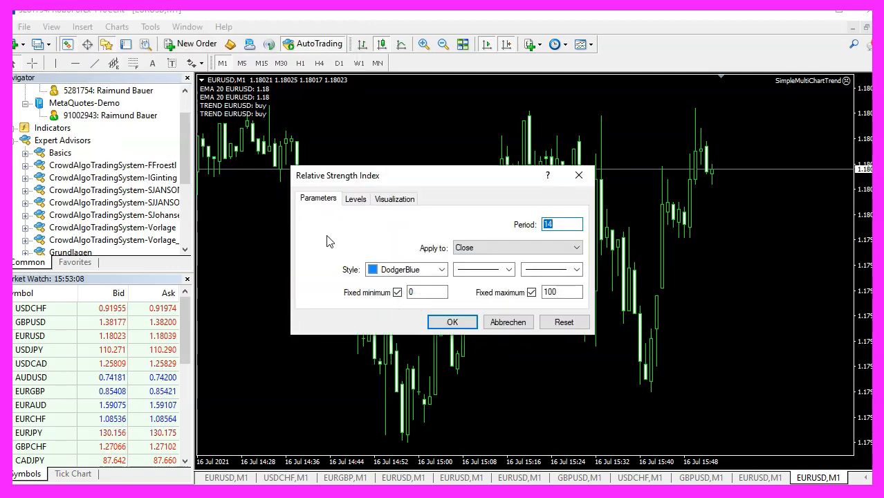
mouse_move(510, 233)
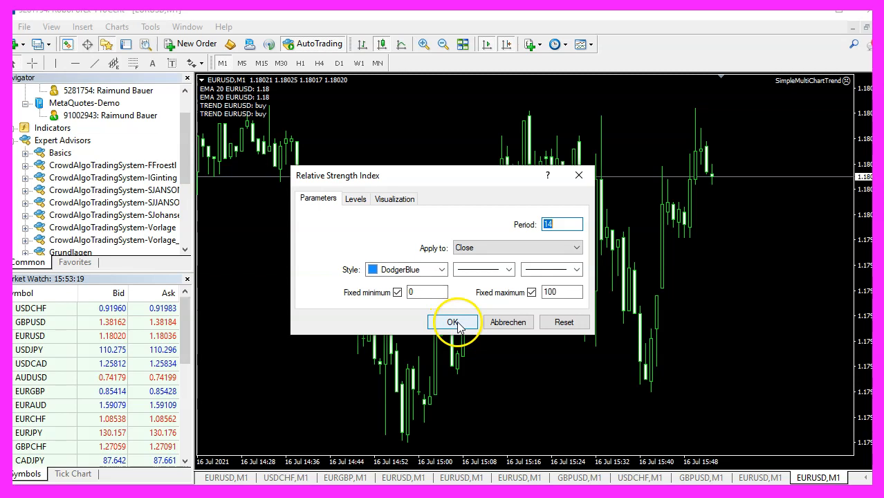
left_click(452, 321)
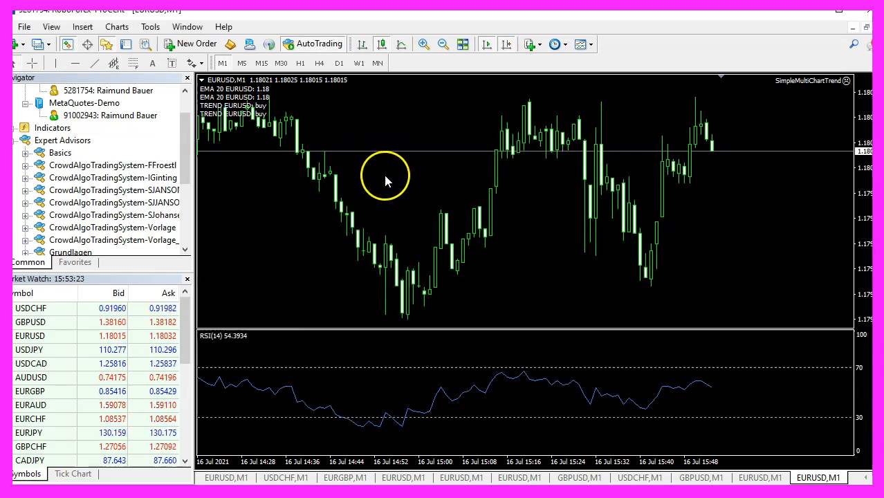
Step: Save the chart with its RSI subwindow as tester.tpl, replacing the existing template
right_click(384, 177)
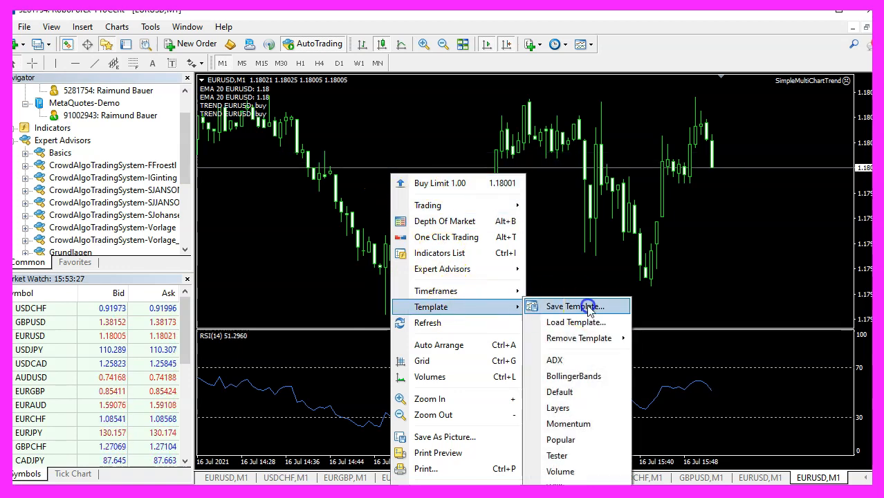
left_click(575, 306)
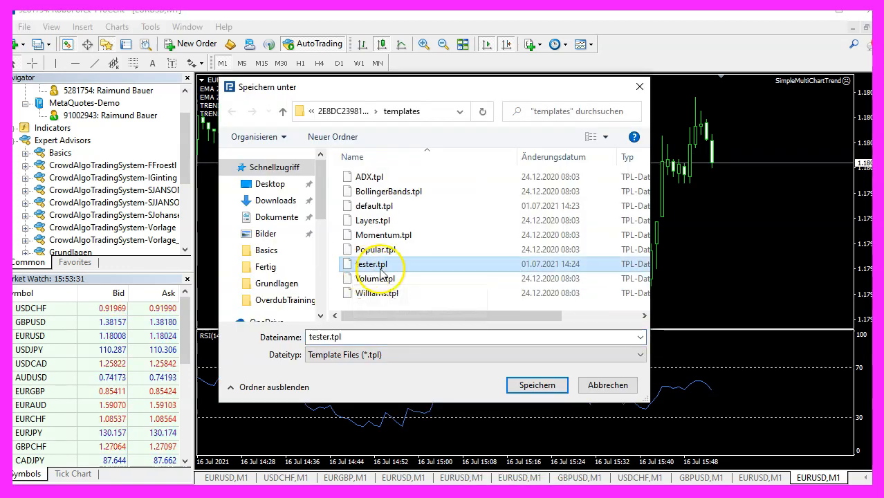
mouse_move(537, 385)
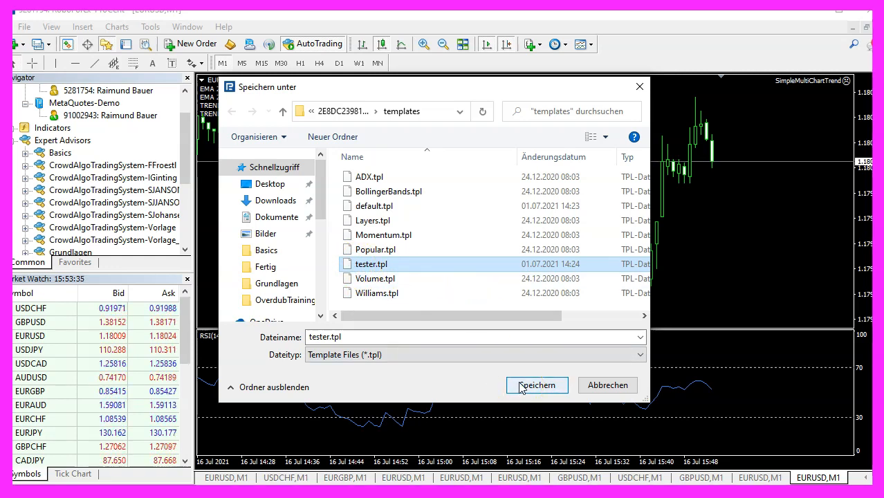
left_click(536, 384)
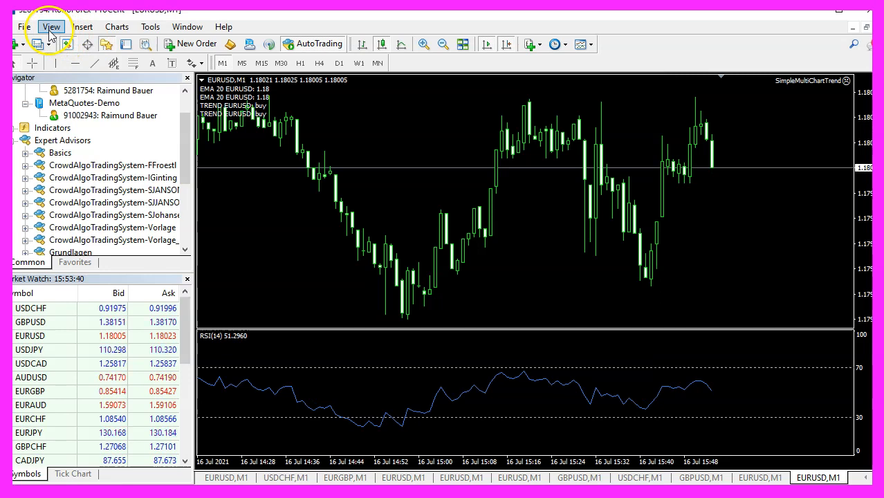
Step: Start a visual-mode Strategy Tester backtest of SimpleRSISellStop on EURUSD M1
left_click(49, 26)
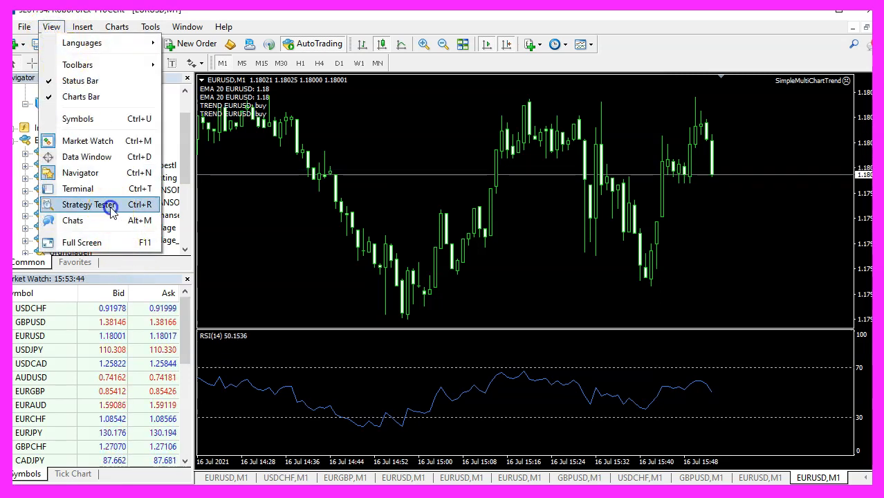
left_click(90, 205)
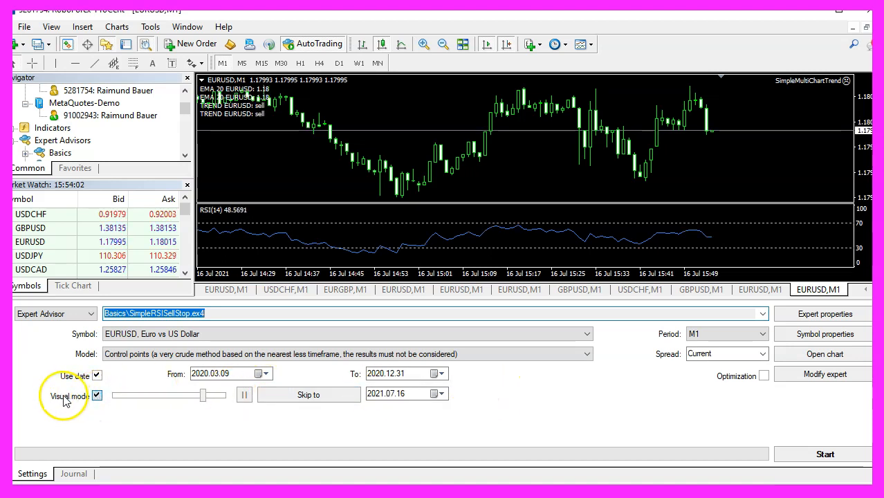
left_click(825, 453)
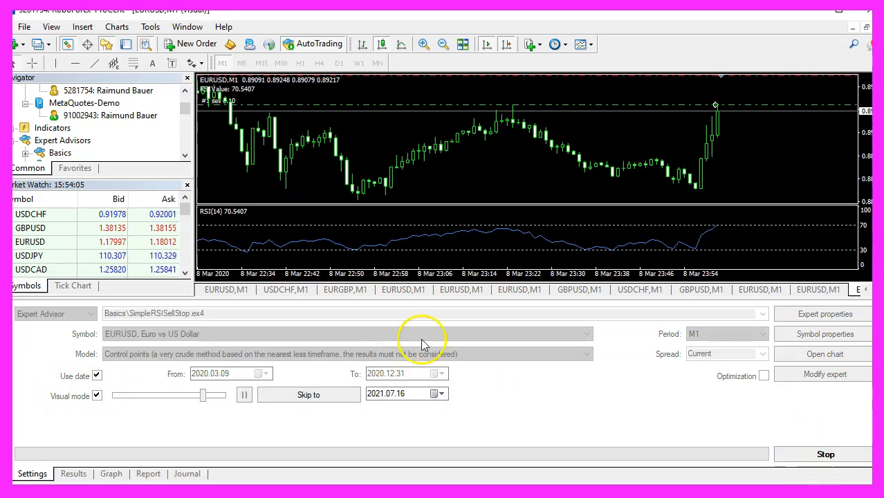